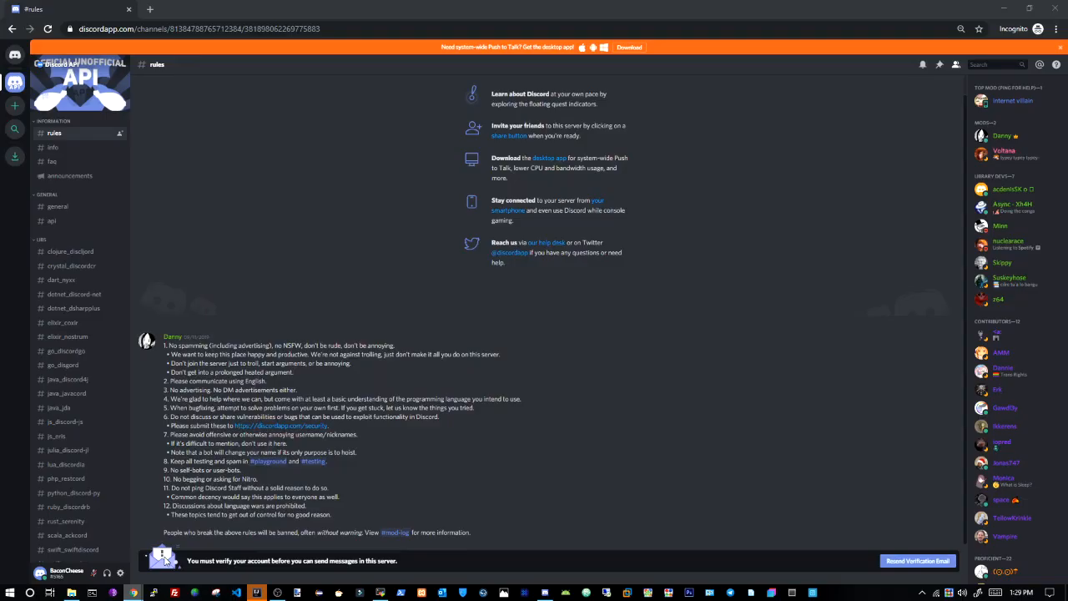
{"action": "mouse_move", "coordinate": [65, 350]}
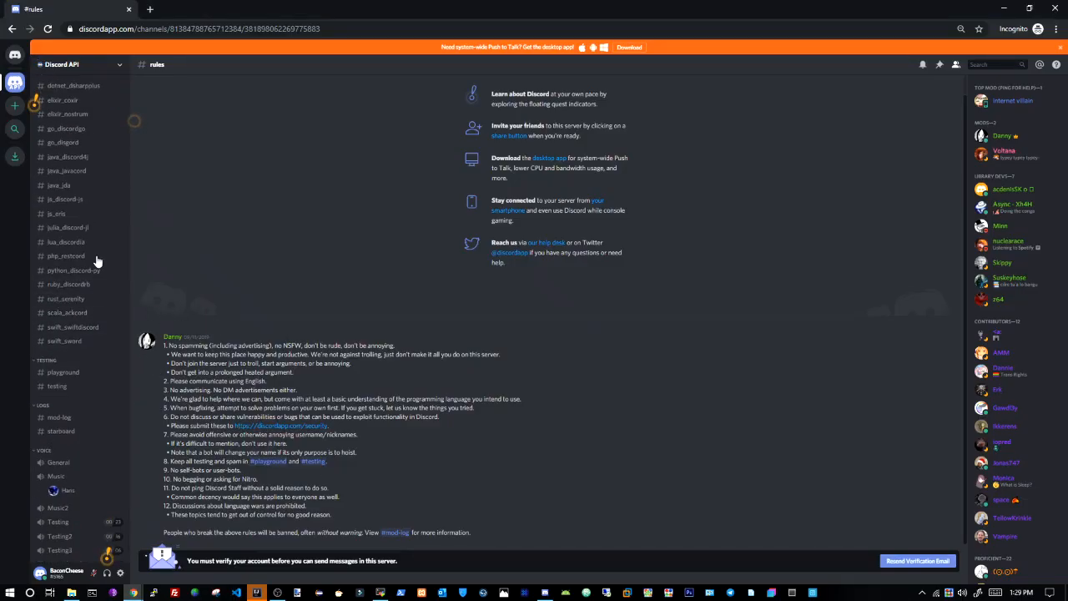
Browse the java_discord4j and java_jda channels of the Discord API server, then open #general
{"action": "left_click", "coordinate": [67, 157]}
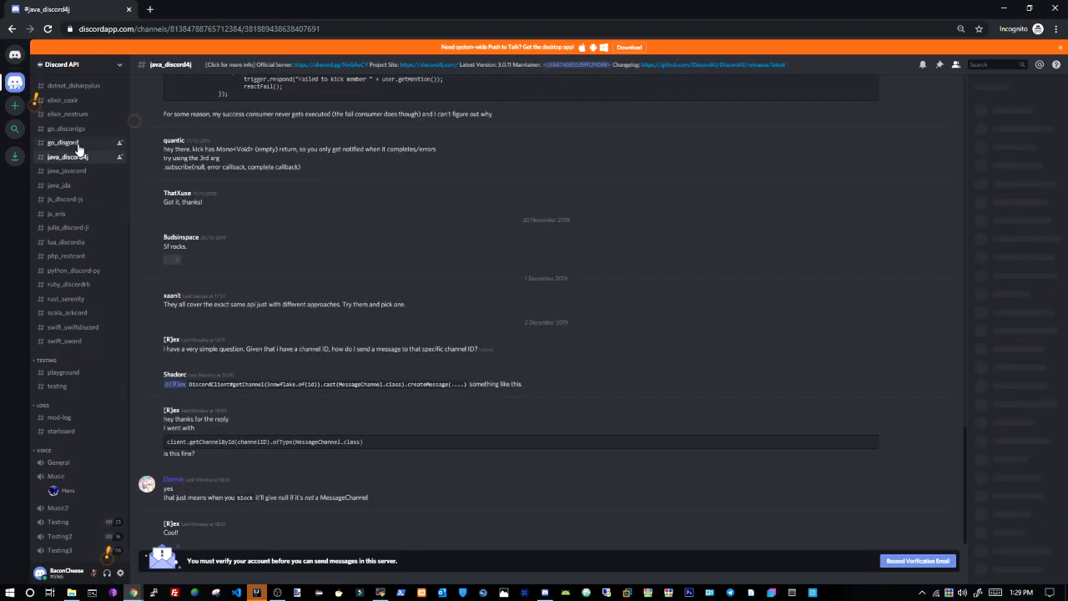
{"action": "left_click", "coordinate": [955, 64]}
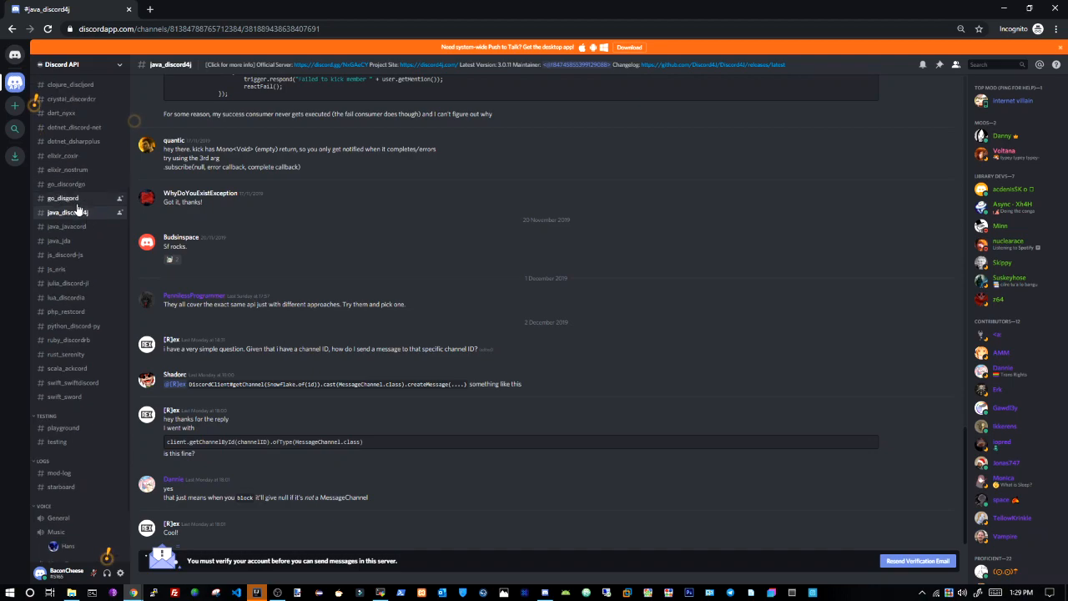
{"action": "left_click", "coordinate": [58, 240]}
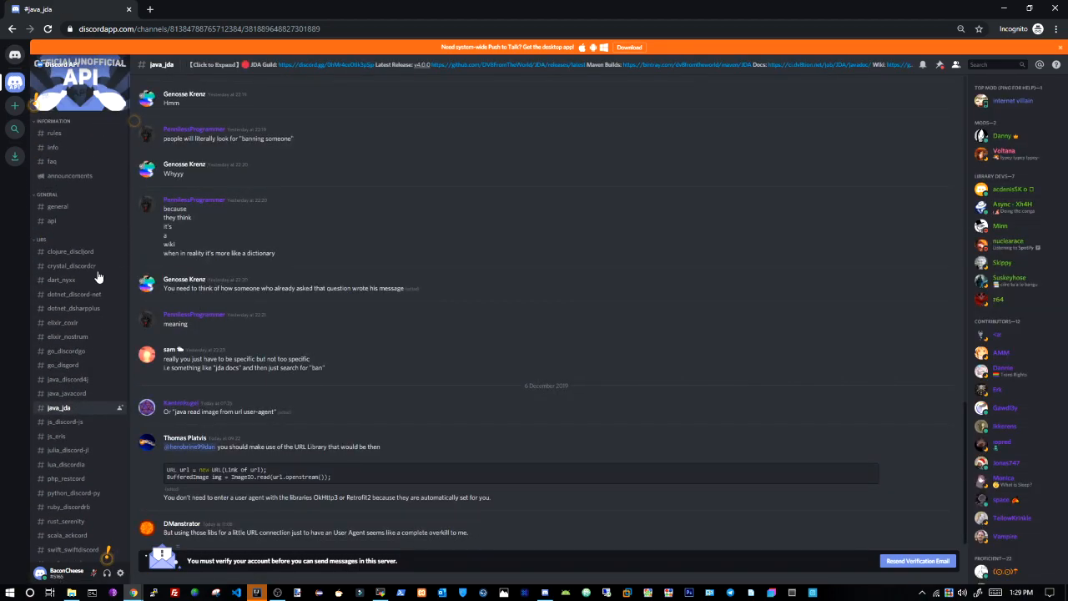
{"action": "left_click", "coordinate": [56, 206]}
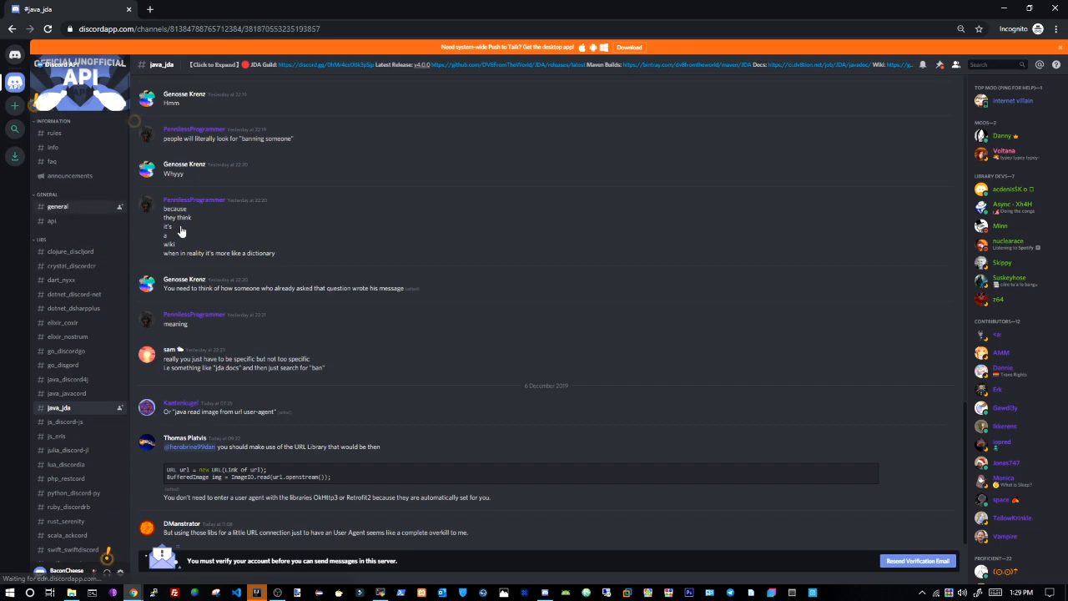
{"action": "left_click", "coordinate": [56, 206]}
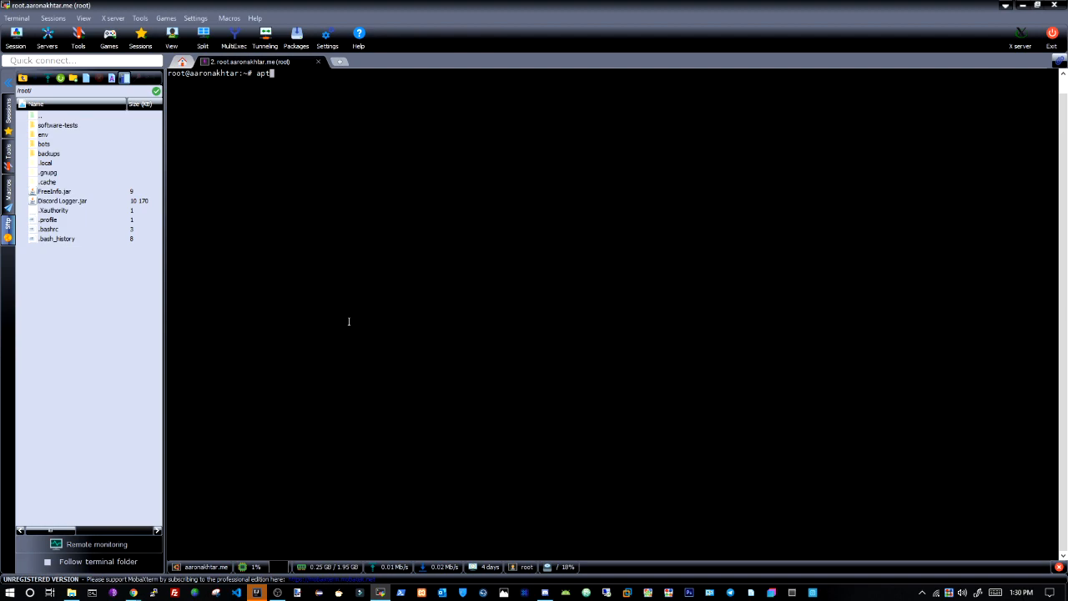
{"action": "type", "text": "-get install de"}
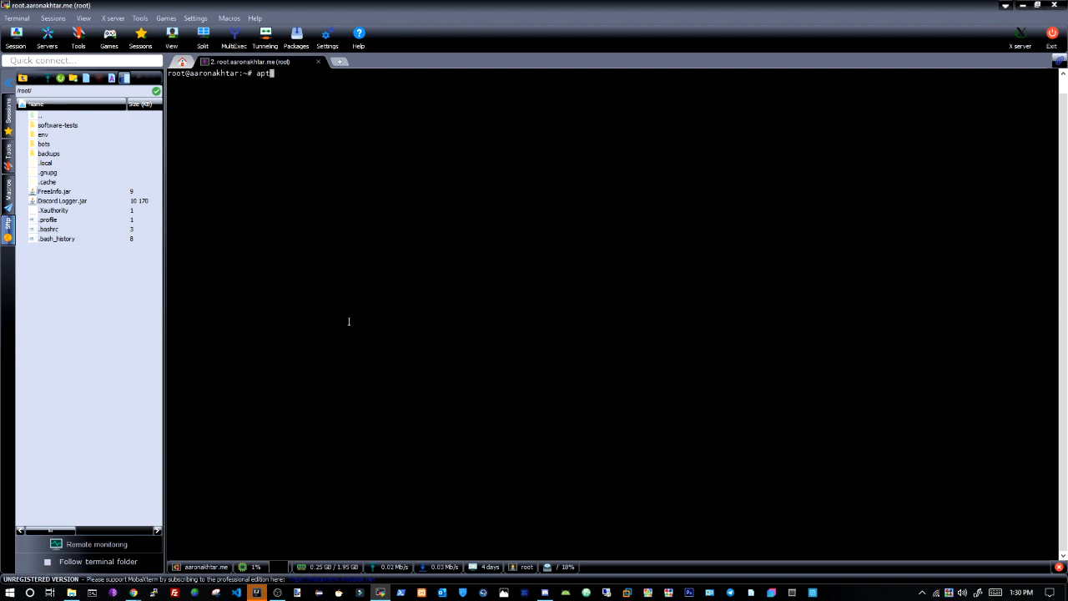
{"action": "type", "text": "yum ins"}
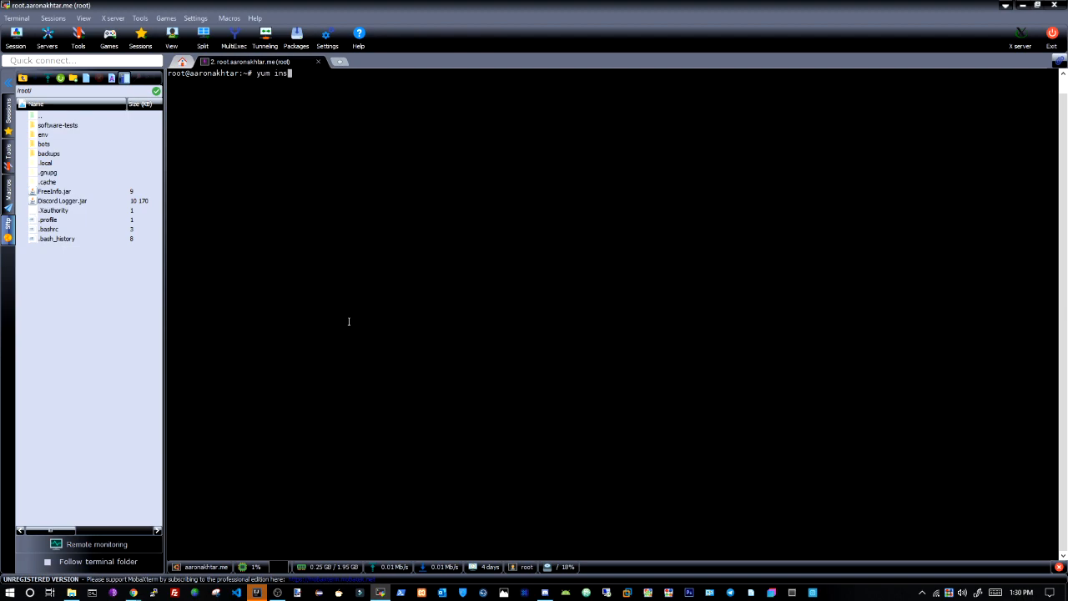
{"action": "type", "text": "all"}
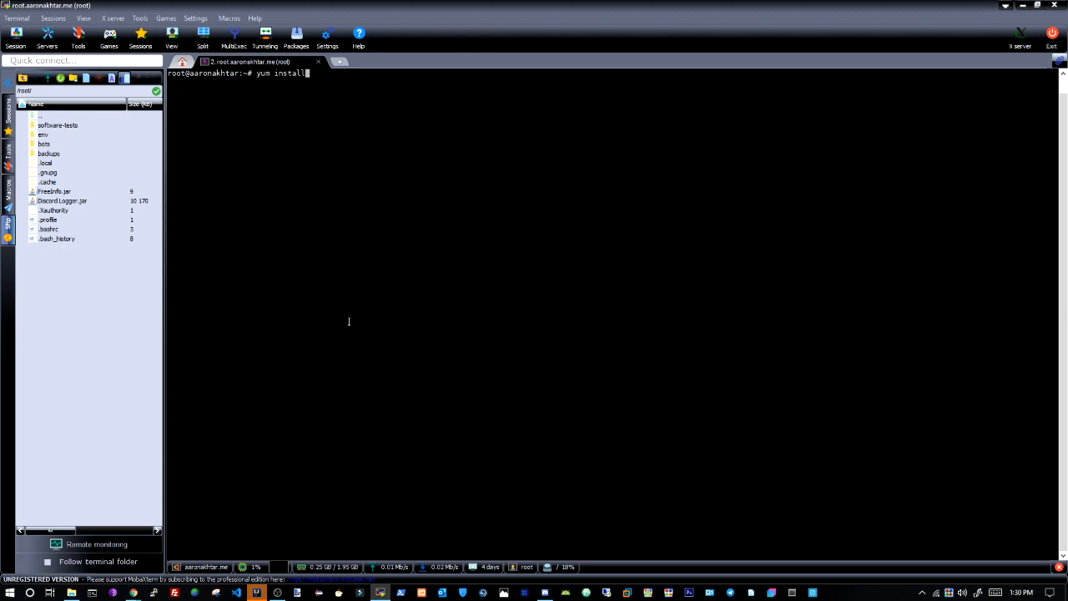
{"action": "key", "text": "ctrl+c"}
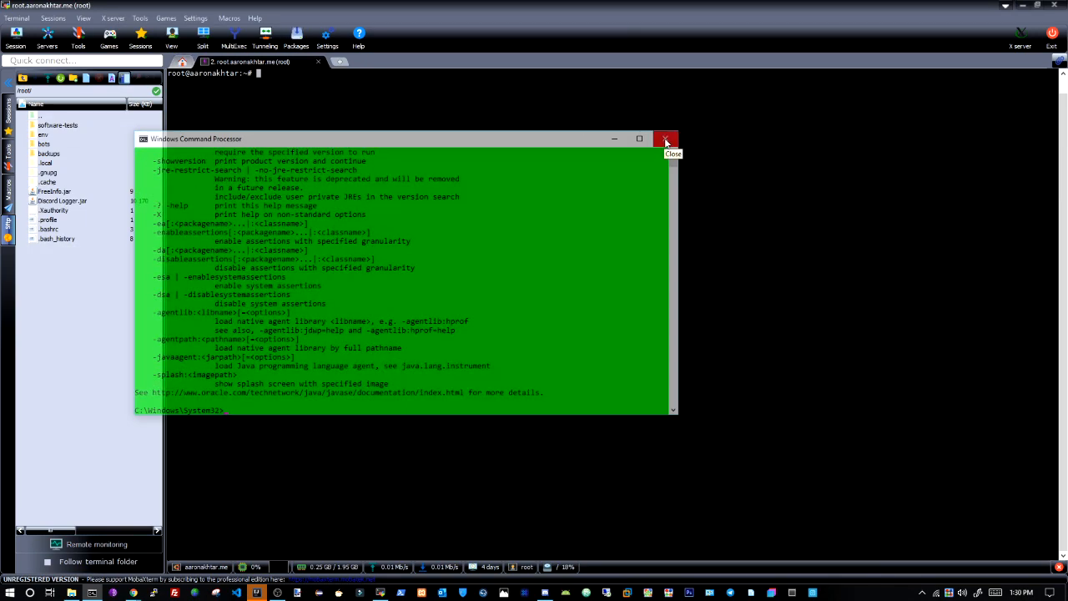
{"action": "left_click", "coordinate": [665, 138]}
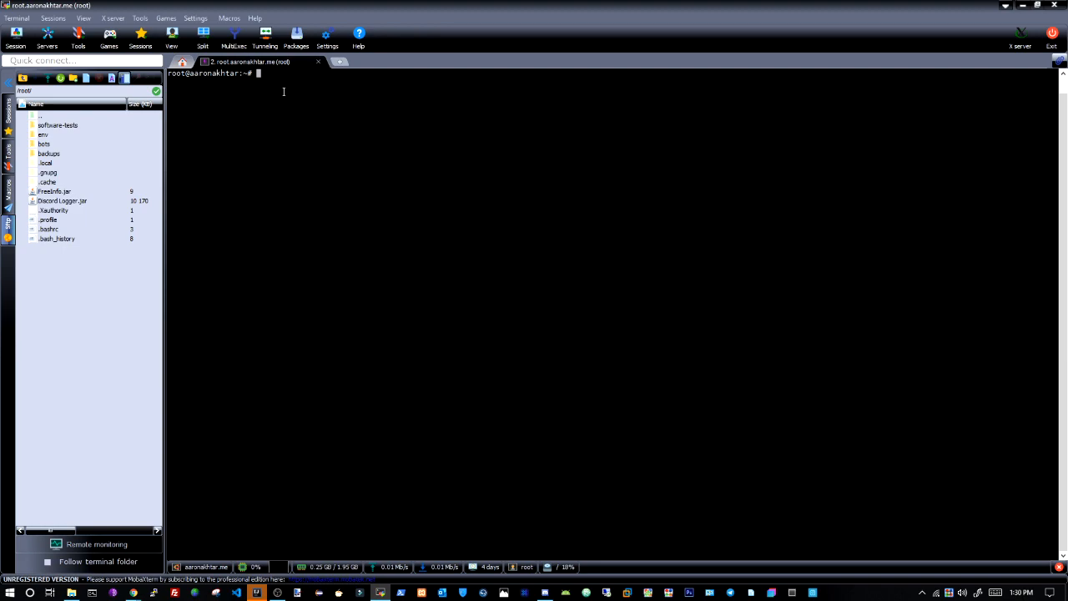
{"action": "type", "text": "java -jar"}
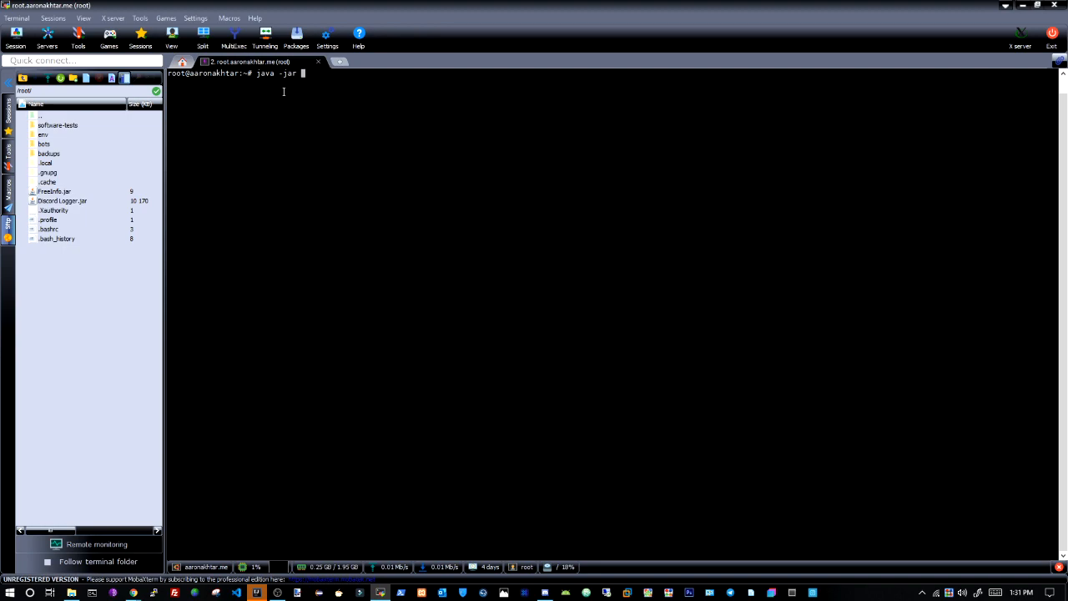
{"action": "type", "text": "Discord\\ Logger.jar"}
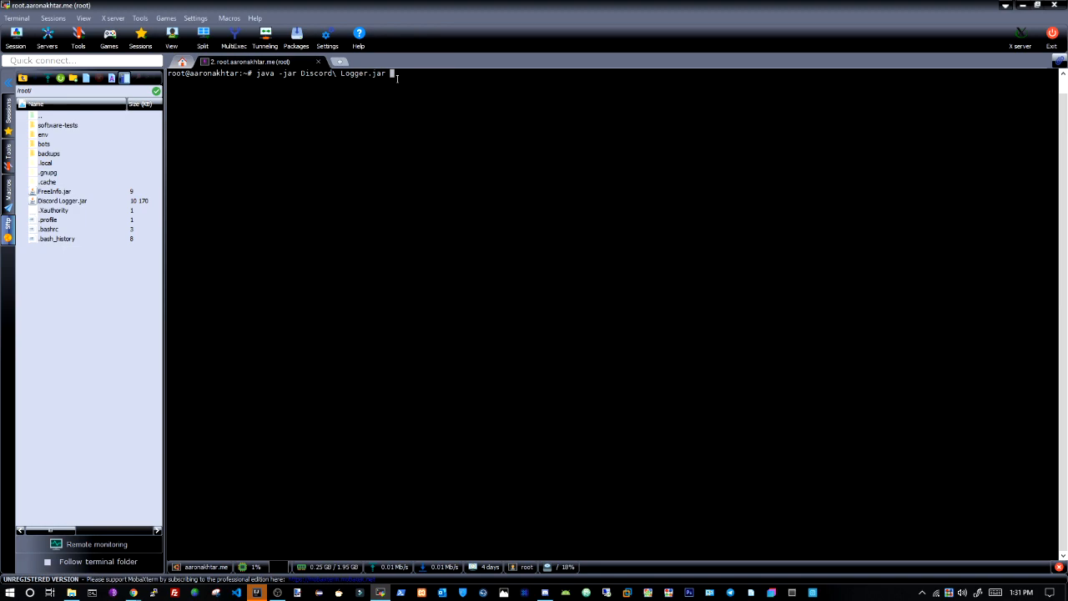
{"action": "mouse_move", "coordinate": [424, 84]}
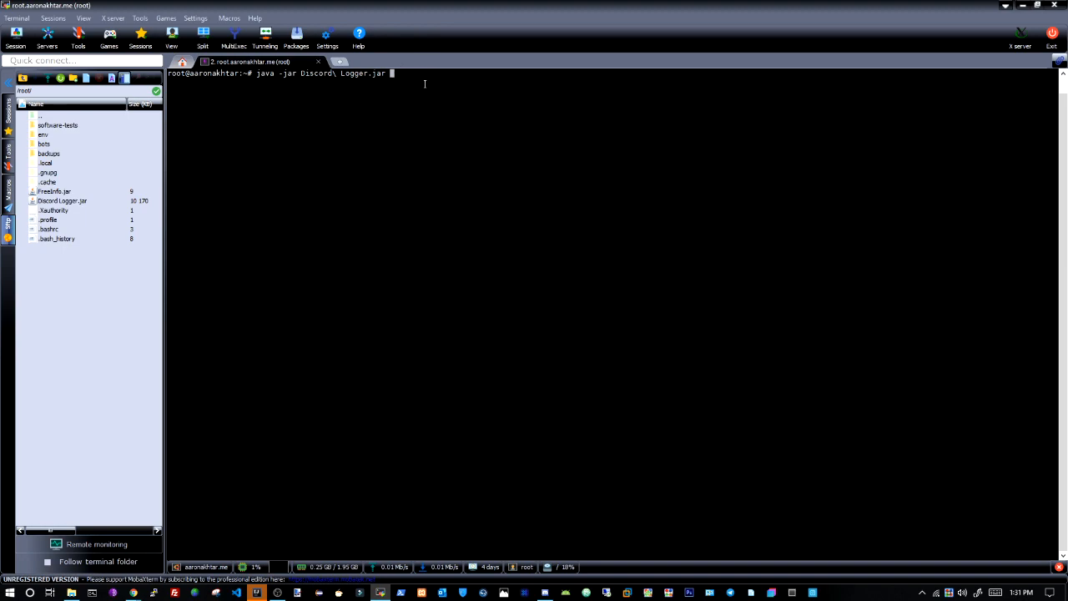
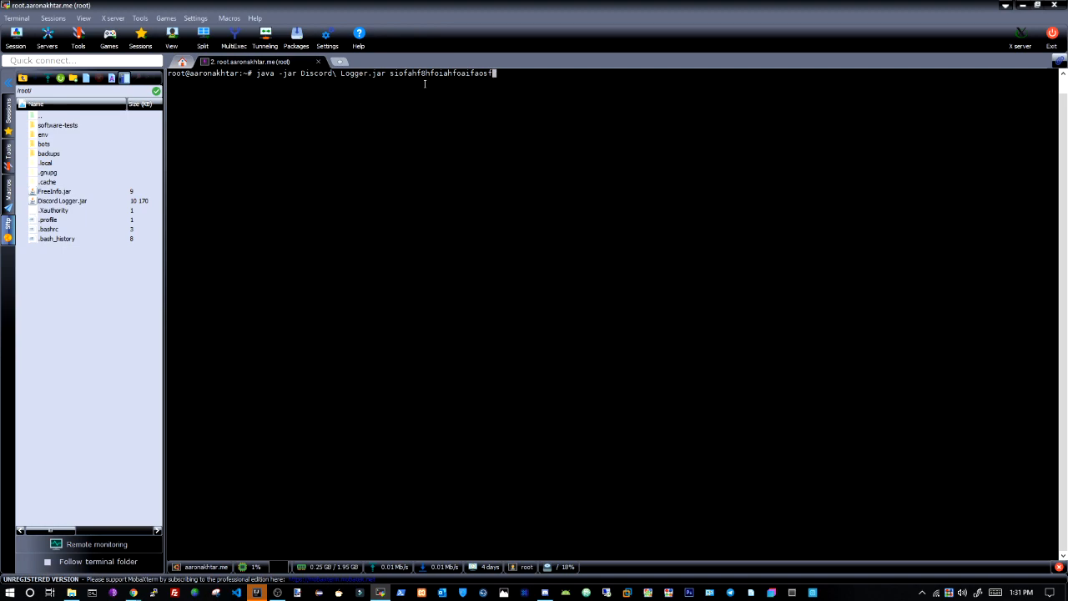
{"action": "mouse_move", "coordinate": [348, 260]}
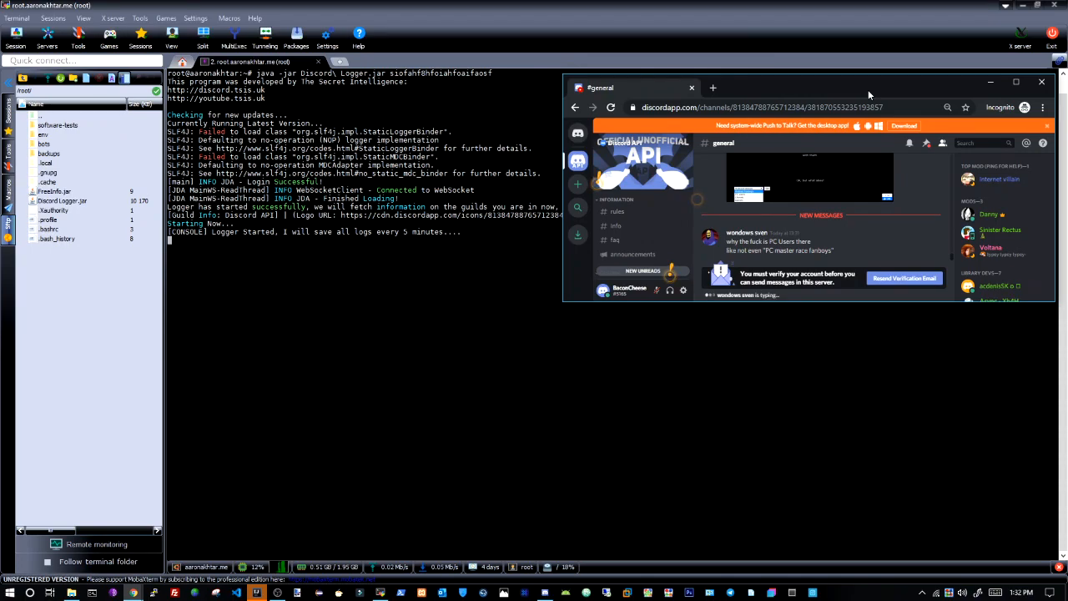
{"action": "mouse_move", "coordinate": [594, 191]}
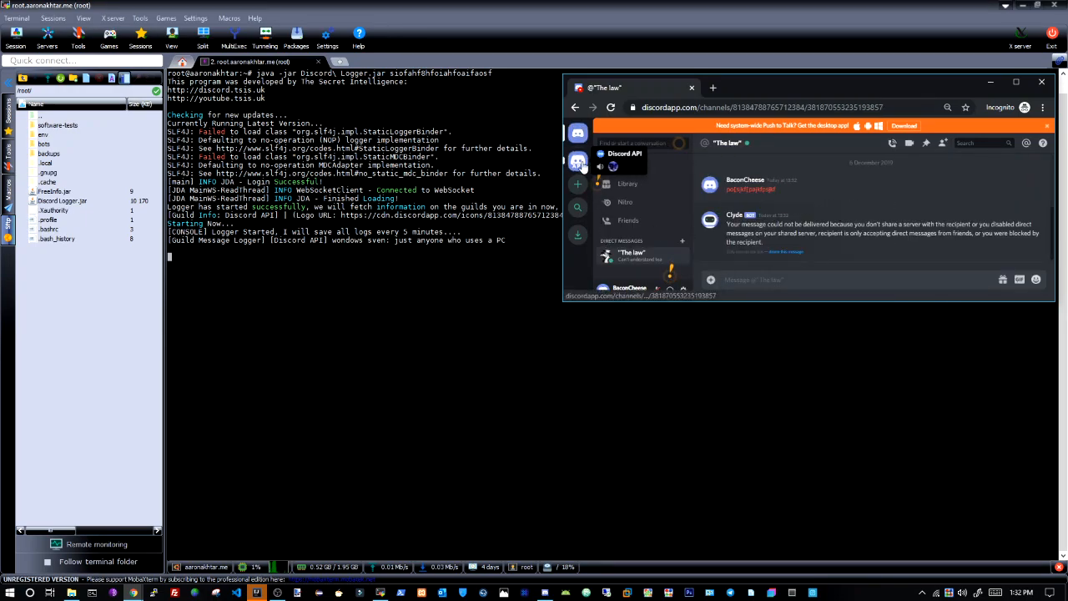
{"action": "left_click", "coordinate": [577, 160]}
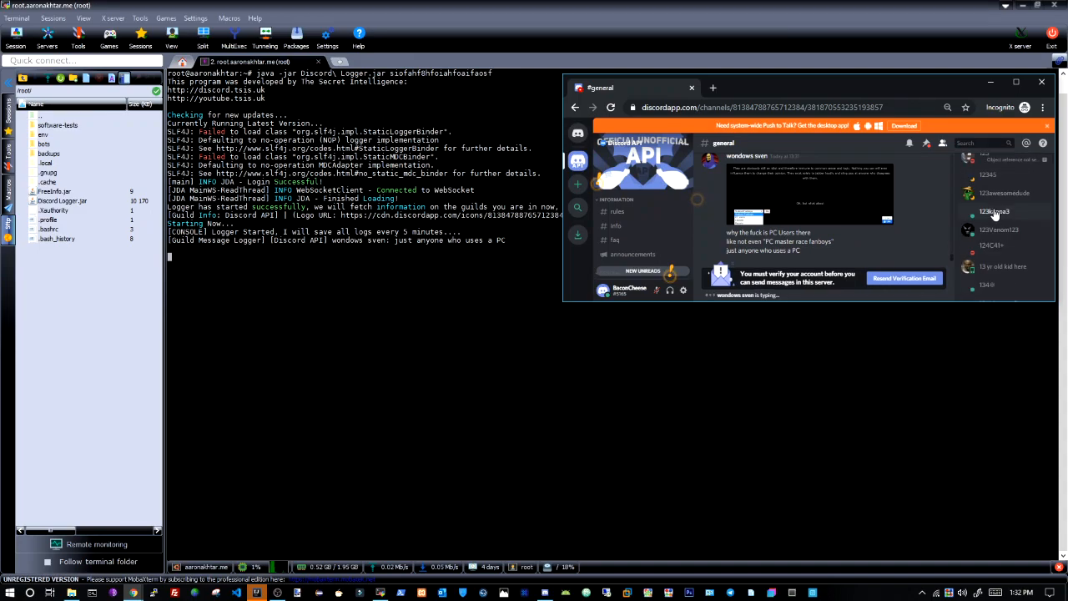
{"action": "left_click", "coordinate": [993, 212]}
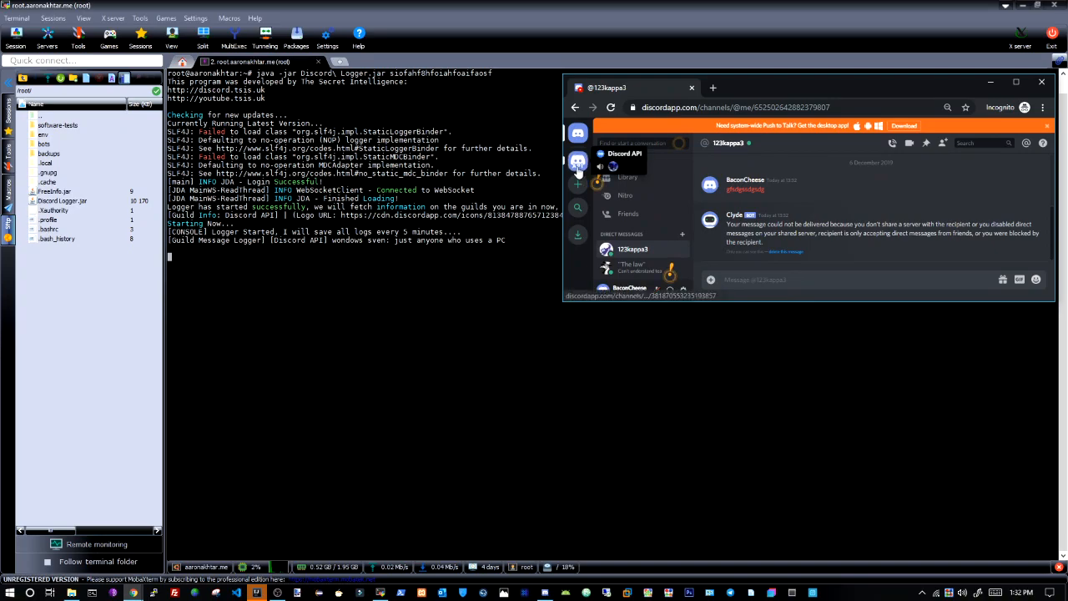
{"action": "left_click", "coordinate": [577, 160]}
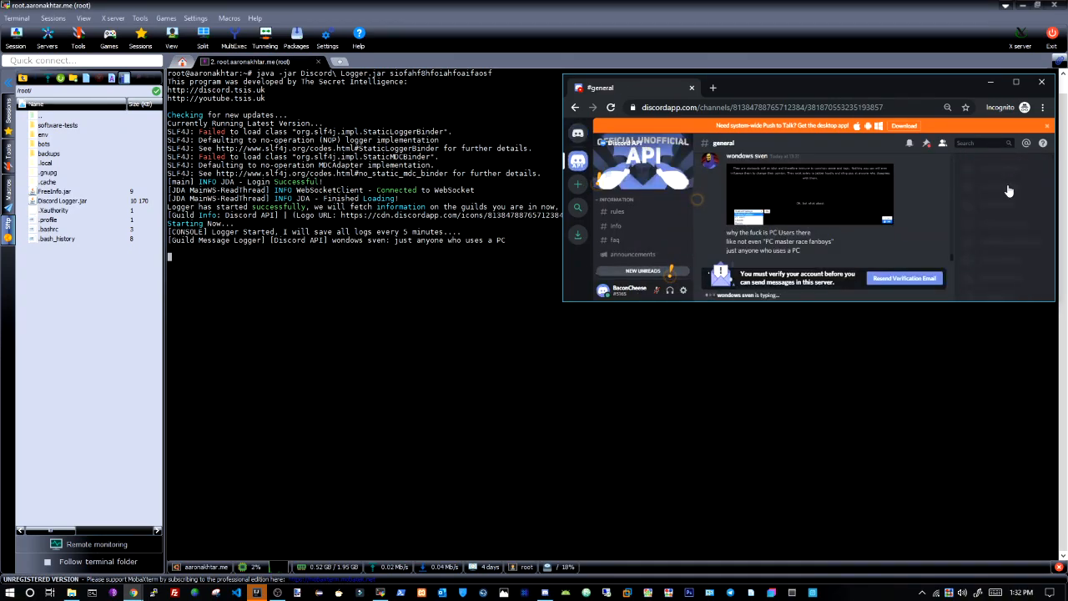
{"action": "left_click", "coordinate": [941, 142]}
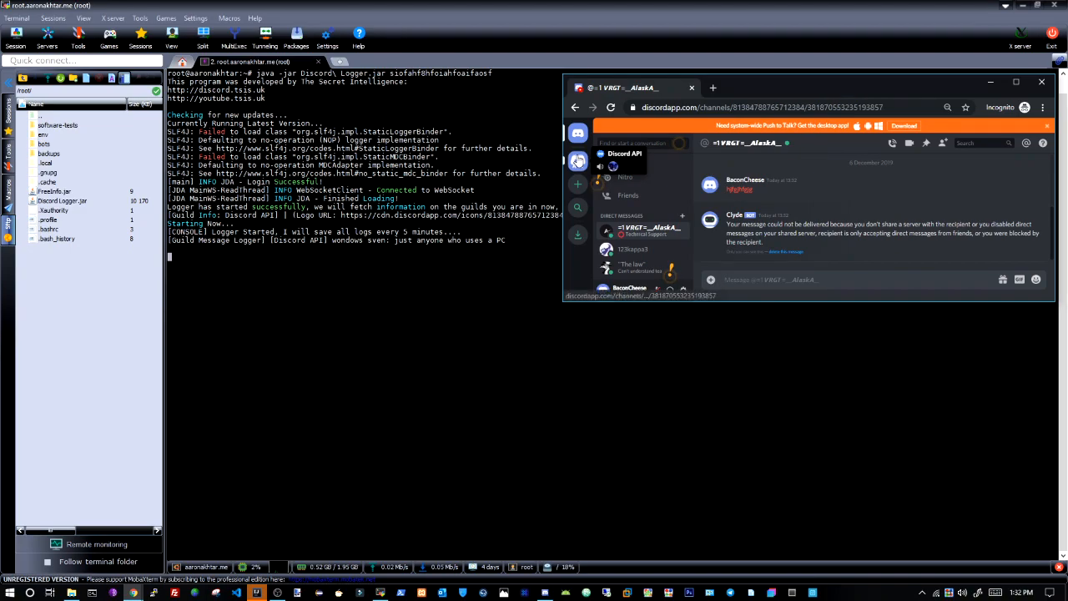
{"action": "left_click", "coordinate": [577, 161]}
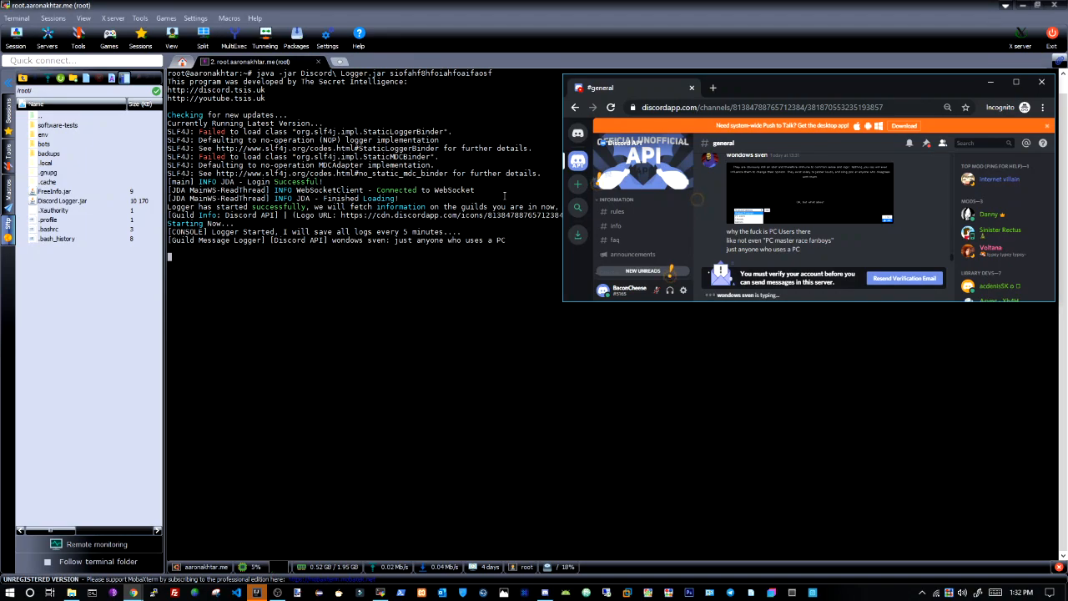
{"action": "mouse_move", "coordinate": [577, 183]}
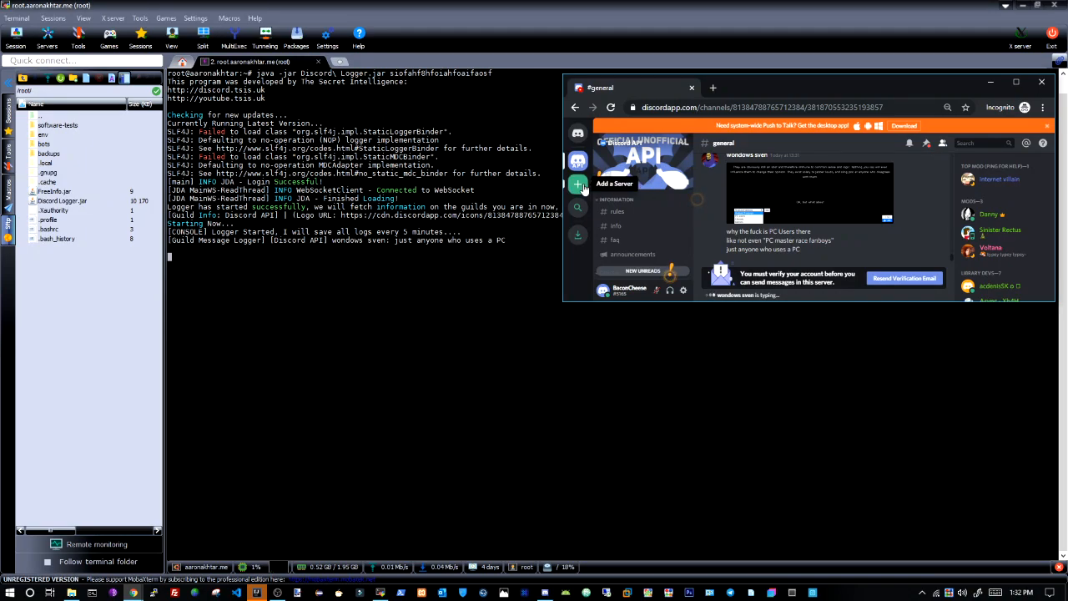
Start creating a new Discord server and post the test message 'fafsafas'
{"action": "left_click", "coordinate": [577, 183]}
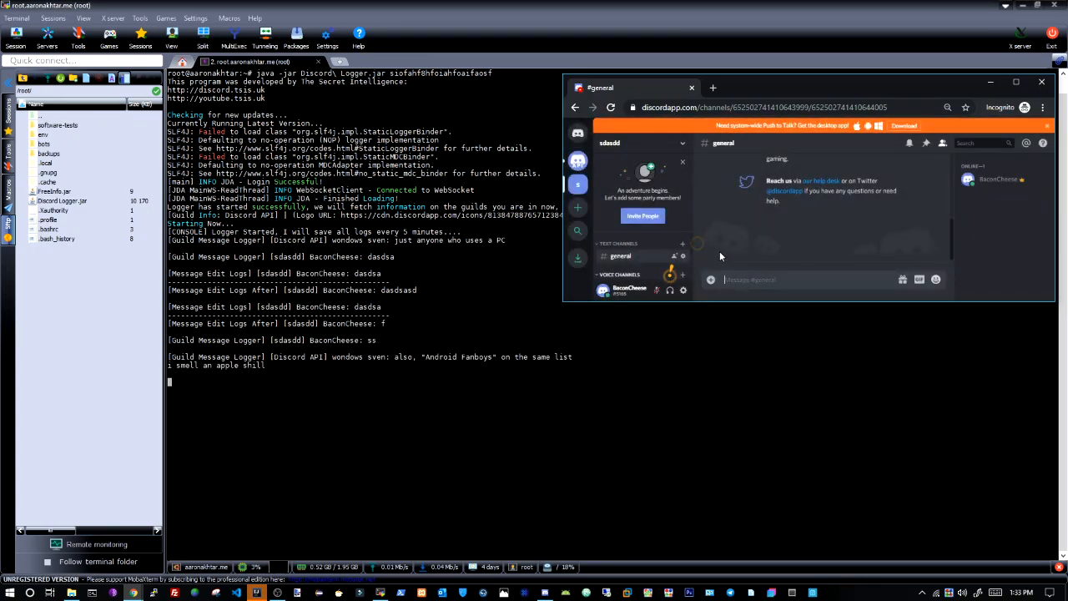
{"action": "type", "text": "fafsafas"}
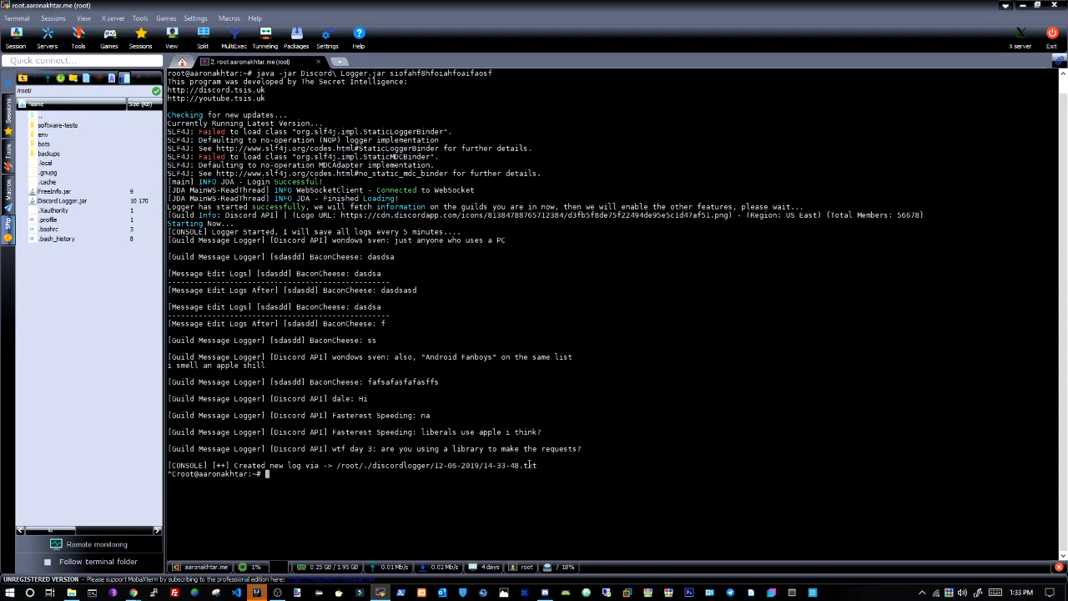
Select the new log file's path and open it in nano
{"action": "double_click", "coordinate": [451, 465]}
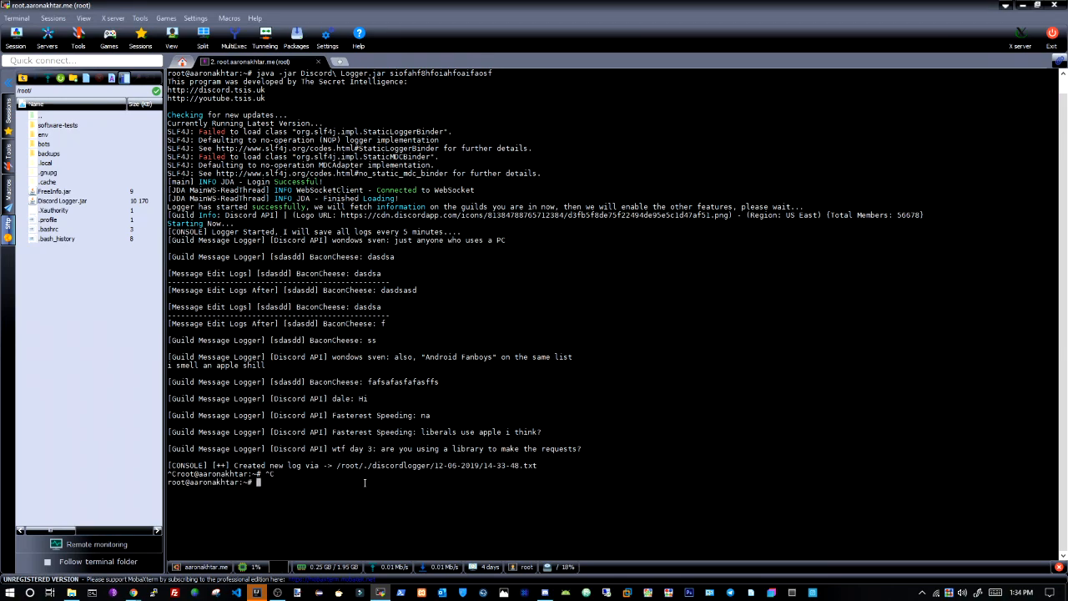
{"action": "type", "text": "nano"}
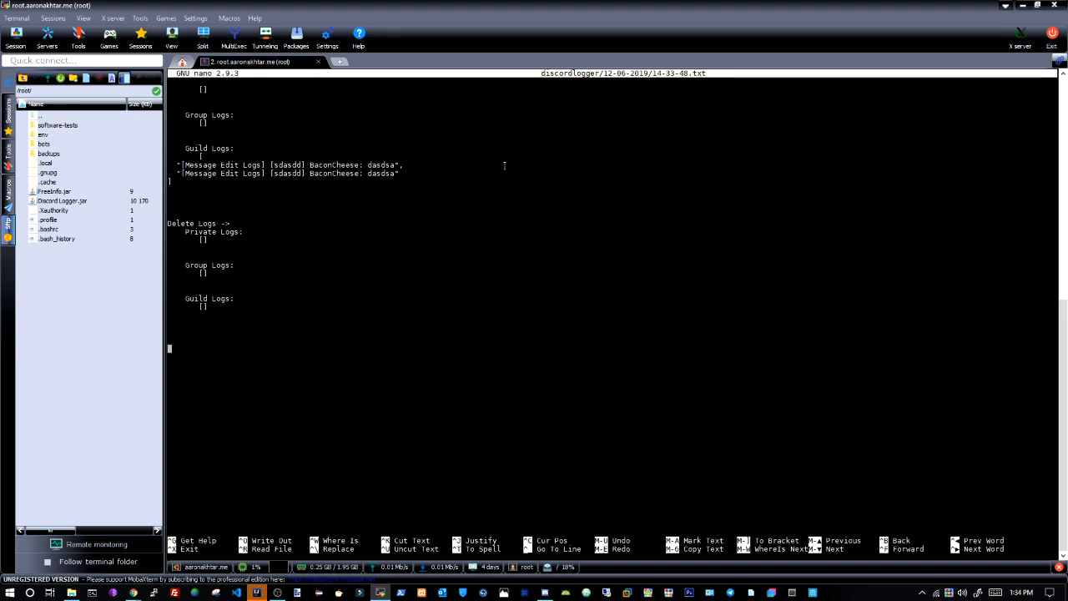
{"action": "mouse_move", "coordinate": [297, 156]}
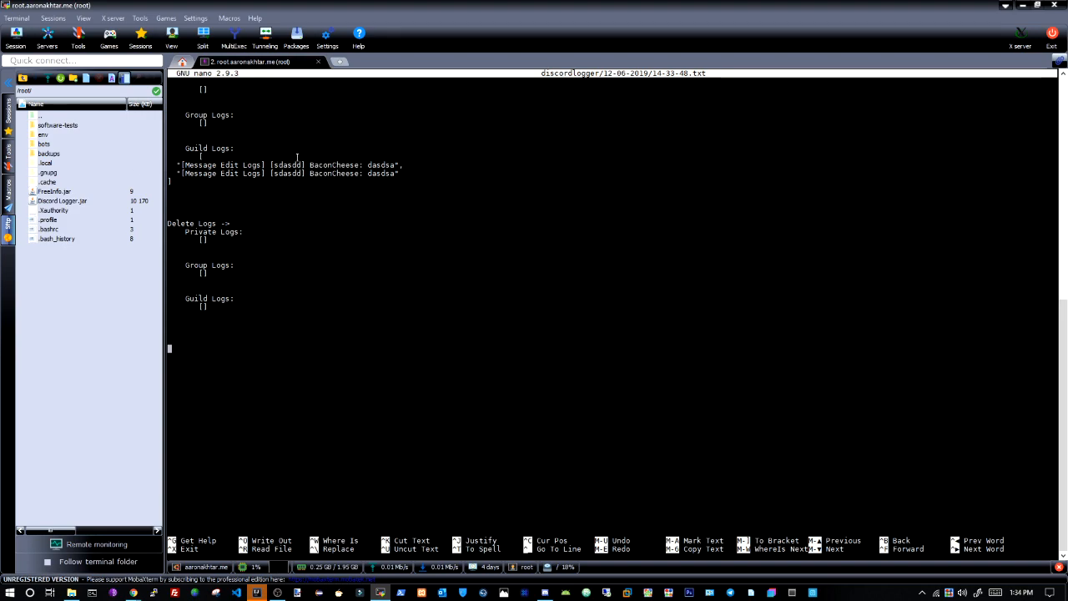